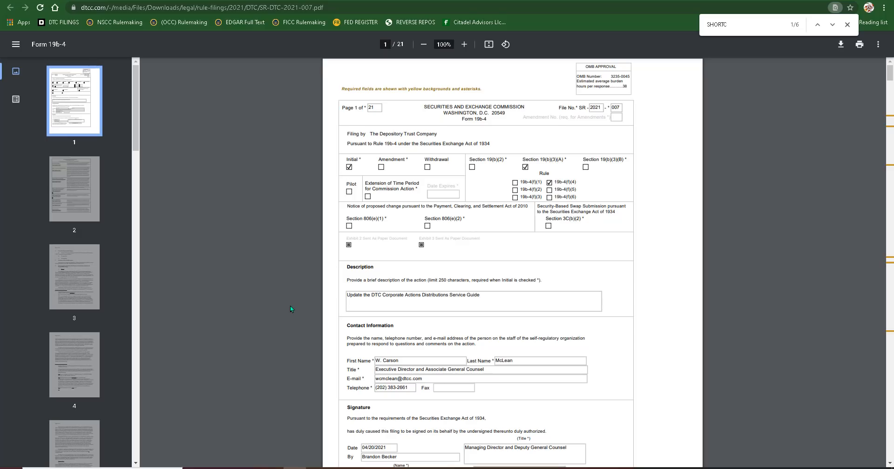
pyautogui.moveTo(309, 306)
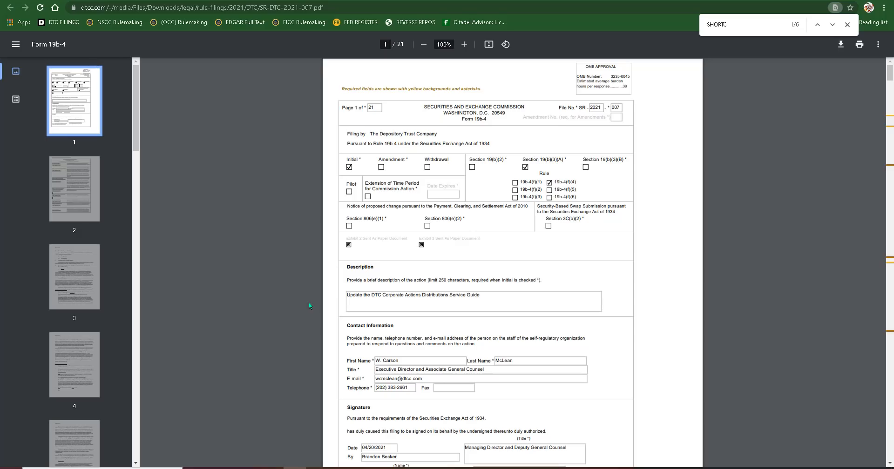
pyautogui.moveTo(324, 305)
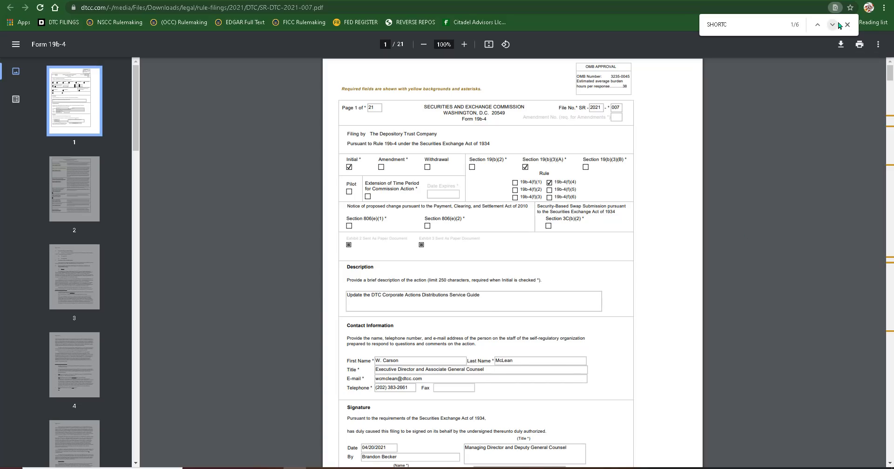
# - Advance to SHORTC match two of six and bring page 3's Purpose section into view
pyautogui.click(832, 25)
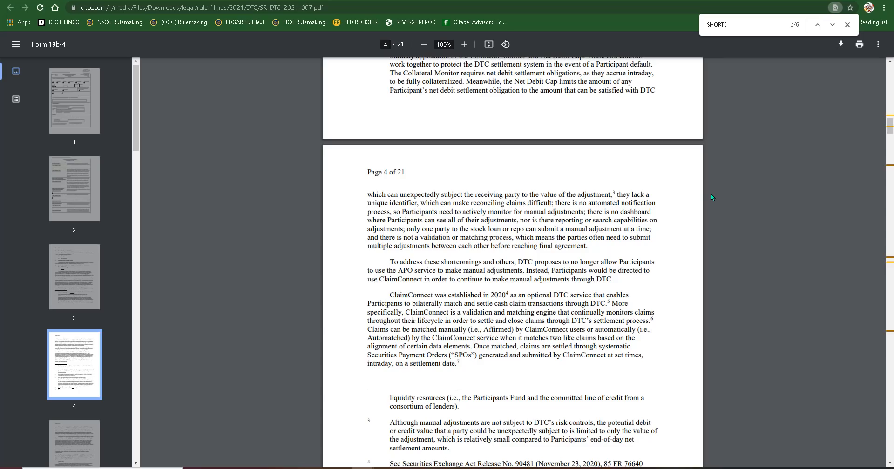
pyautogui.moveTo(873, 173)
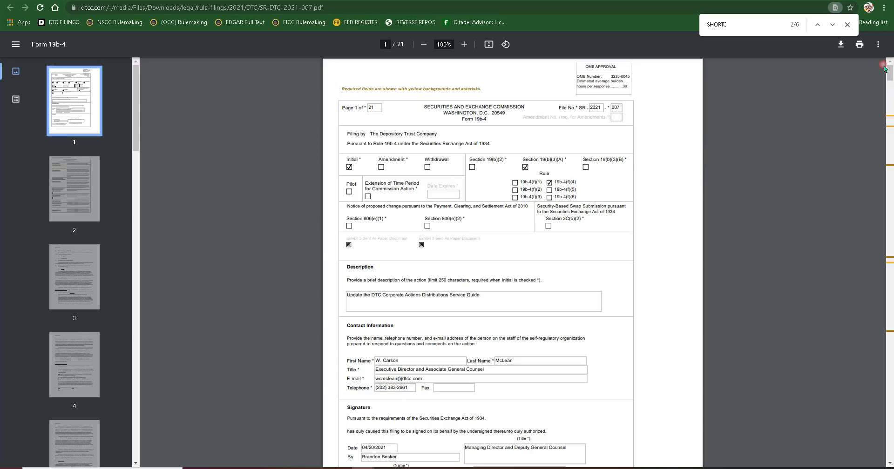
pyautogui.scroll(-3)
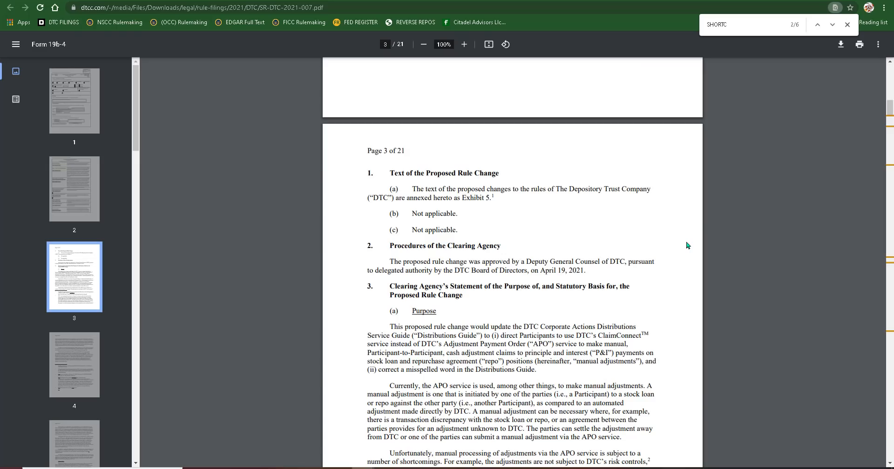
pyautogui.scroll(-3)
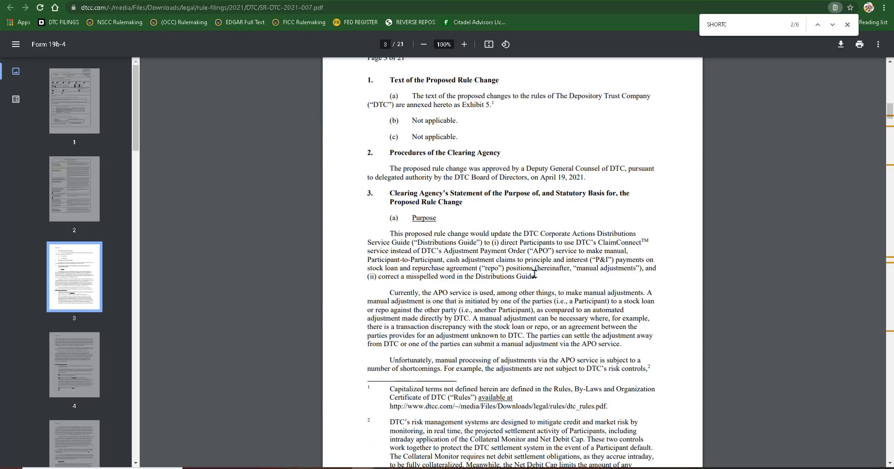
pyautogui.moveTo(261, 286)
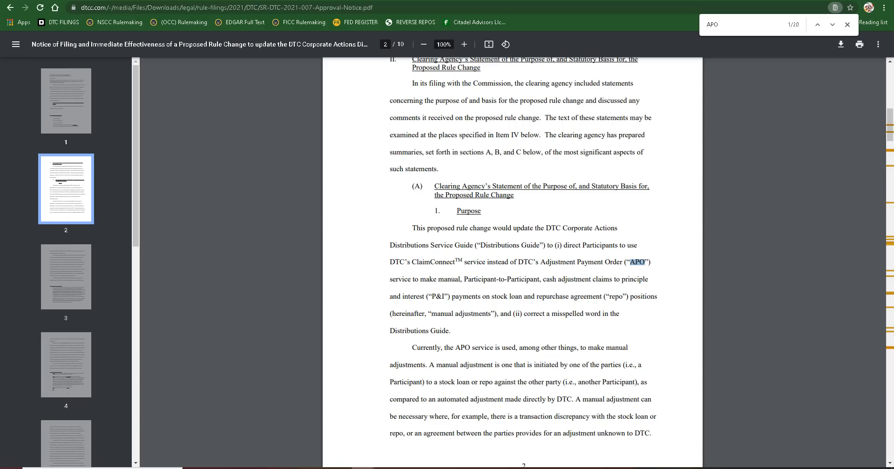
# - Return to the SEC rule filings list and select, then deselect, the DTC-2021-007 federal release details
pyautogui.click(746, 24)
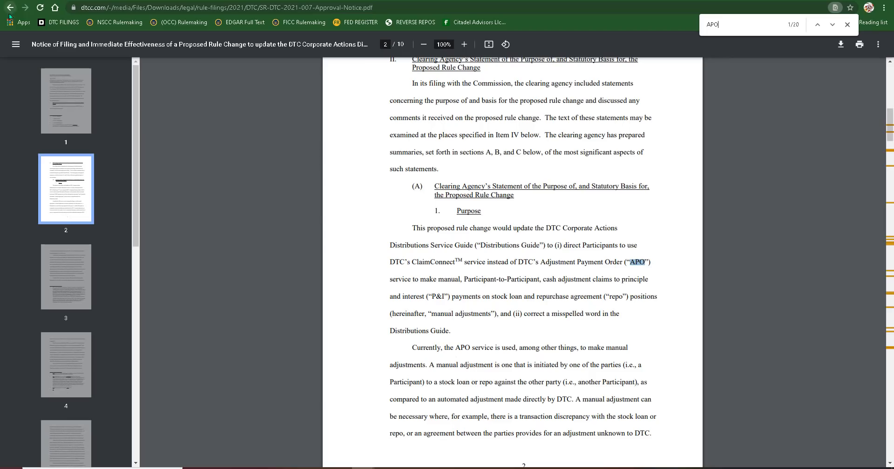
pyautogui.click(9, 8)
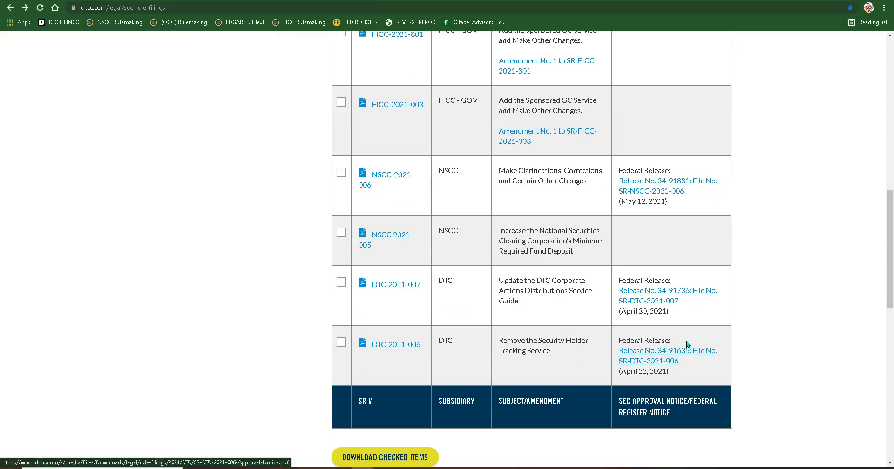
pyautogui.moveTo(643, 324)
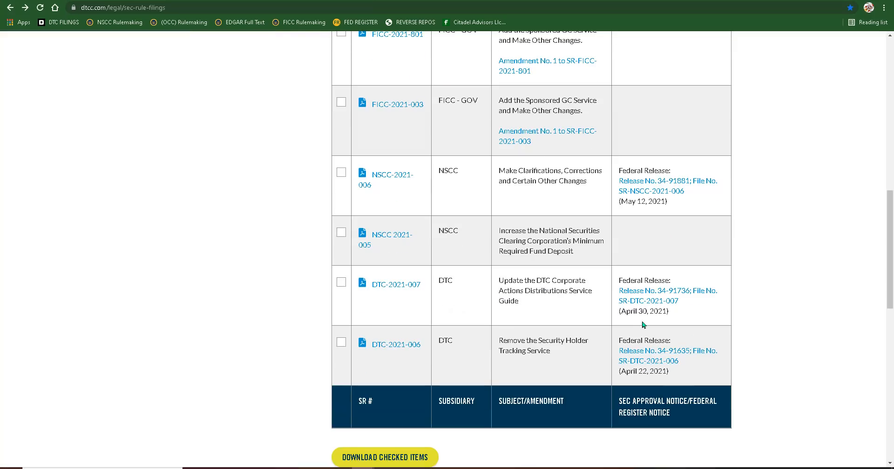
pyautogui.moveTo(618, 281); pyautogui.dragTo(668, 314)
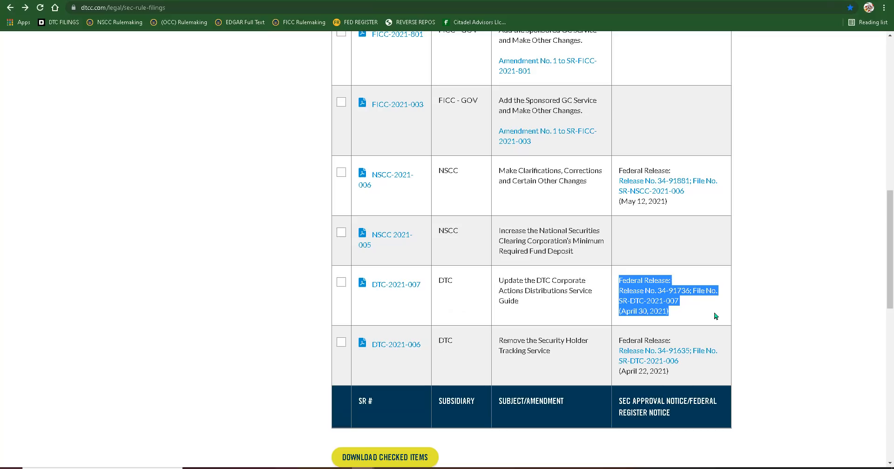
pyautogui.click(715, 316)
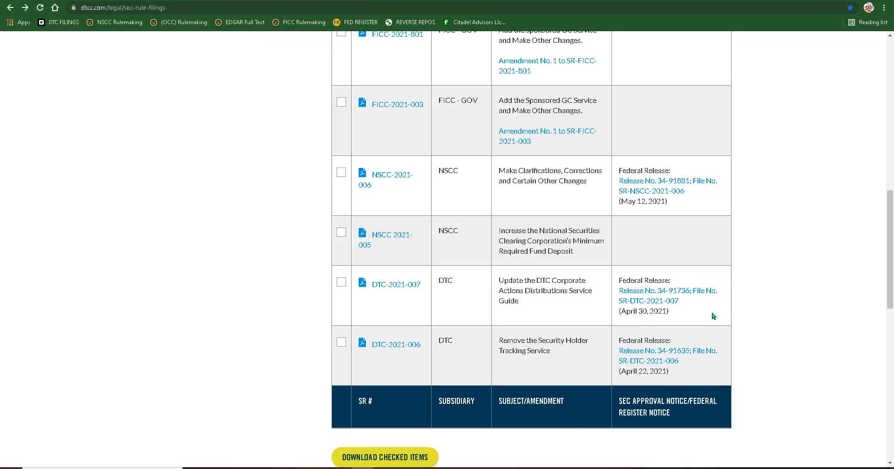
pyautogui.moveTo(482, 335)
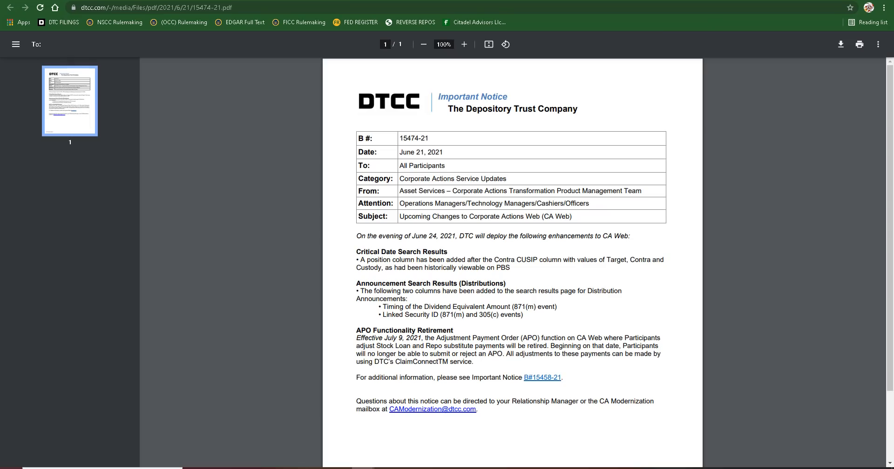
# - Select 'Effective July 9, 2021, the' under APO Functionality Retirement in Important Notice 15474-21
pyautogui.click(542, 378)
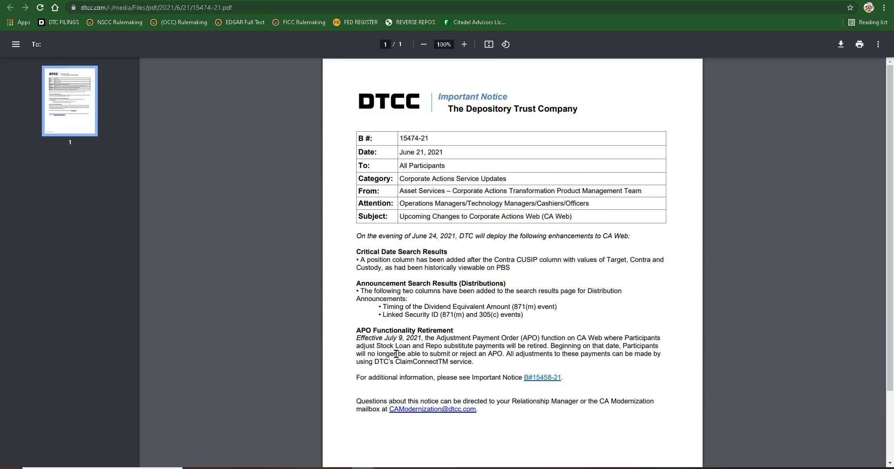
pyautogui.moveTo(356, 330); pyautogui.dragTo(467, 338)
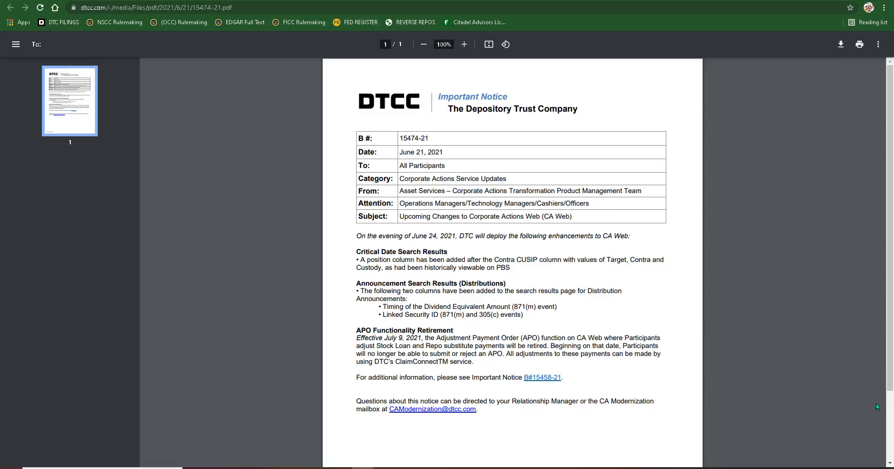
pyautogui.moveTo(857, 407)
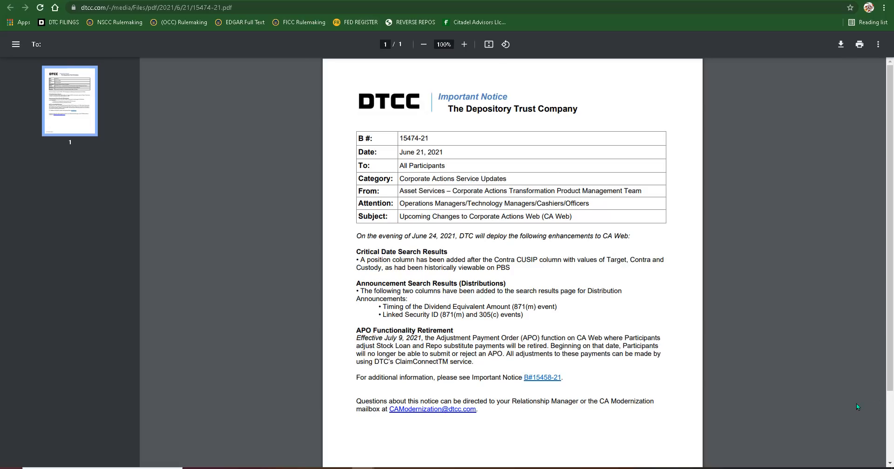
pyautogui.moveTo(356, 337); pyautogui.dragTo(434, 338)
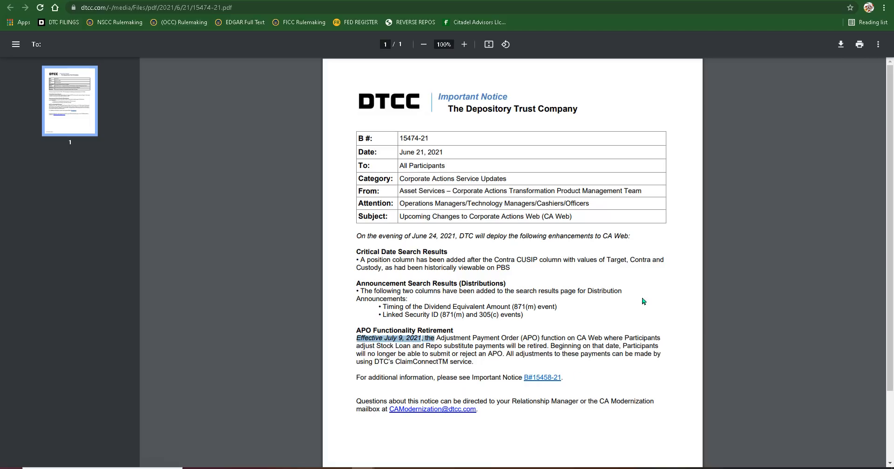
pyautogui.moveTo(592, 307)
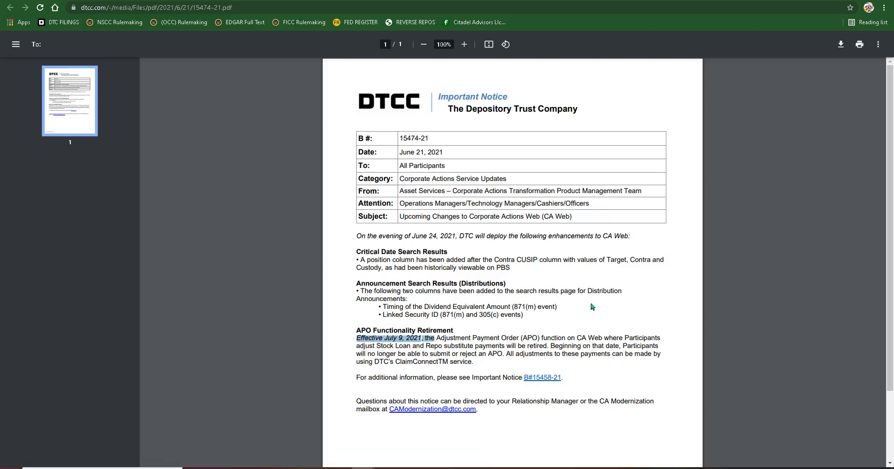
pyautogui.moveTo(281, 178)
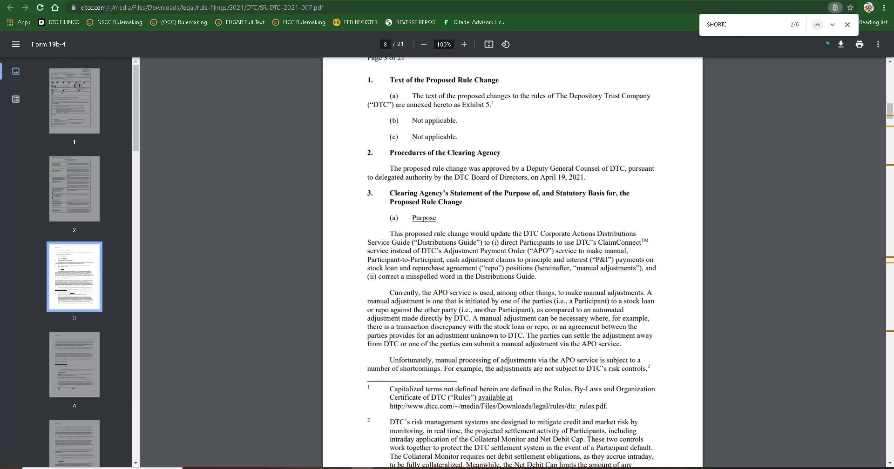
# - Open the DTC-2021-007 Federal Release link from the SEC rule filings list (Release No. 34-91736)
pyautogui.click(816, 24)
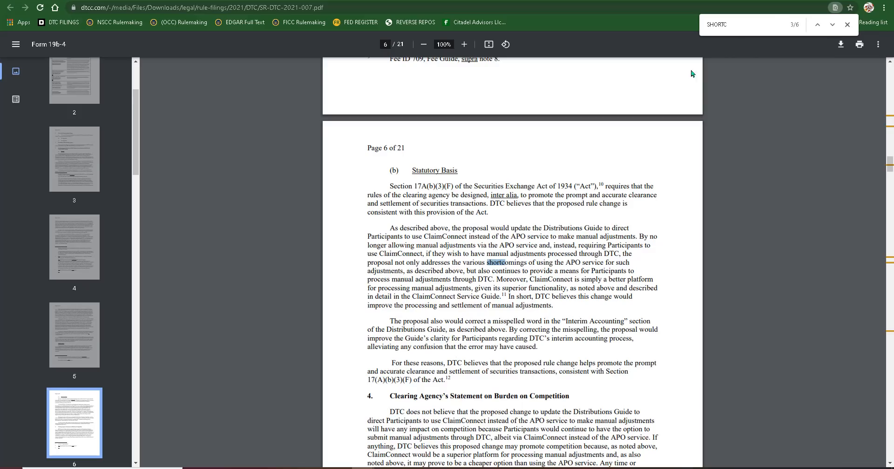
pyautogui.moveTo(715, 150)
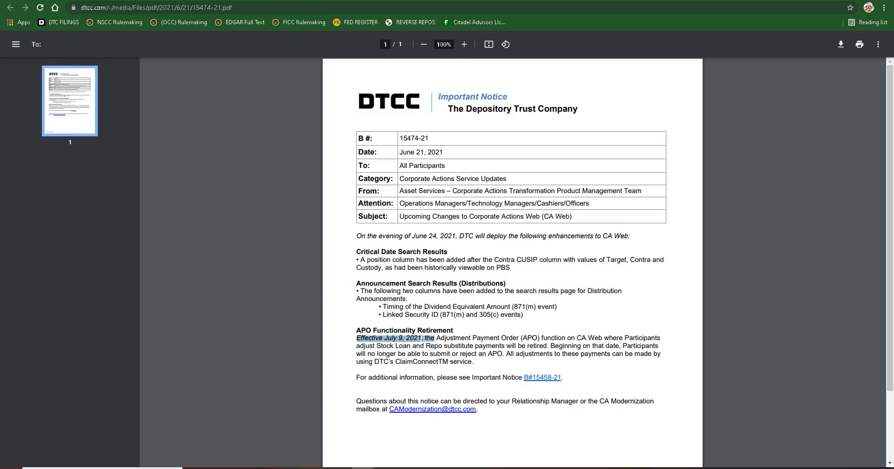
pyautogui.click(10, 8)
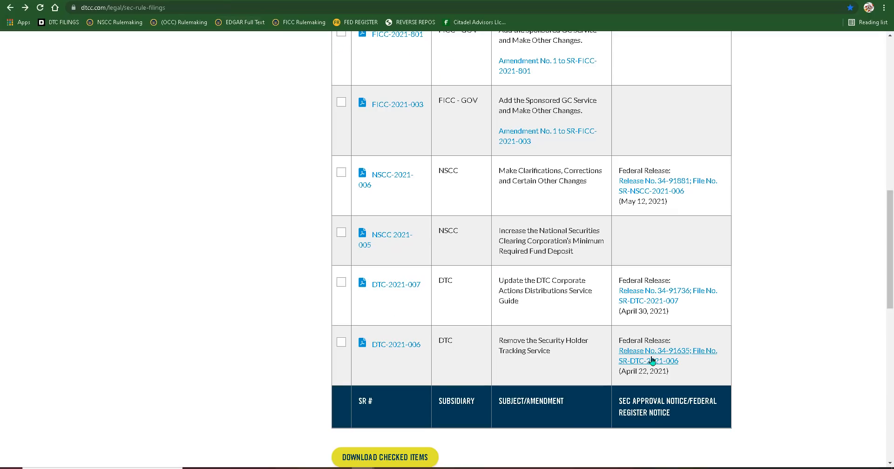
pyautogui.click(648, 355)
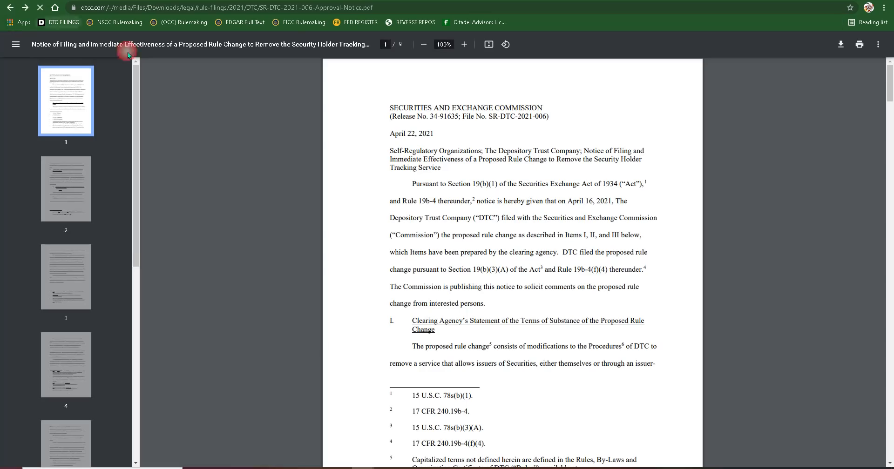
pyautogui.click(668, 291)
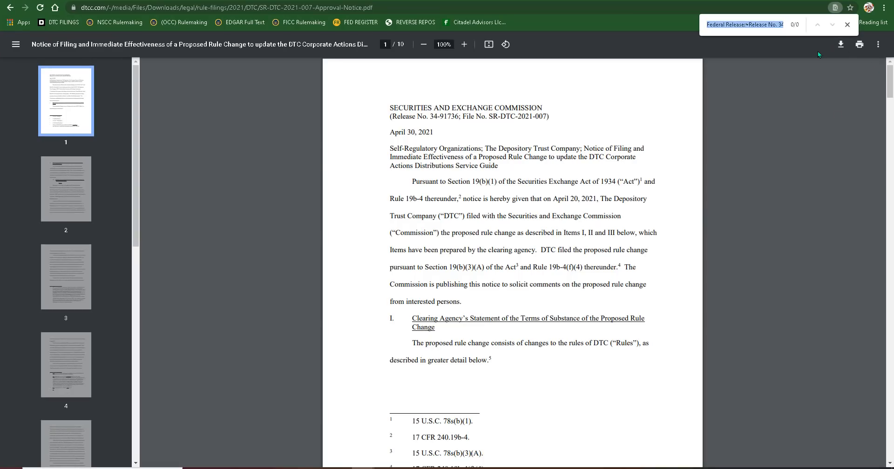
# - Search the approval notice for 'SHORTCOM', reaching match one of three on page 3
pyautogui.write('SHORTCOM')
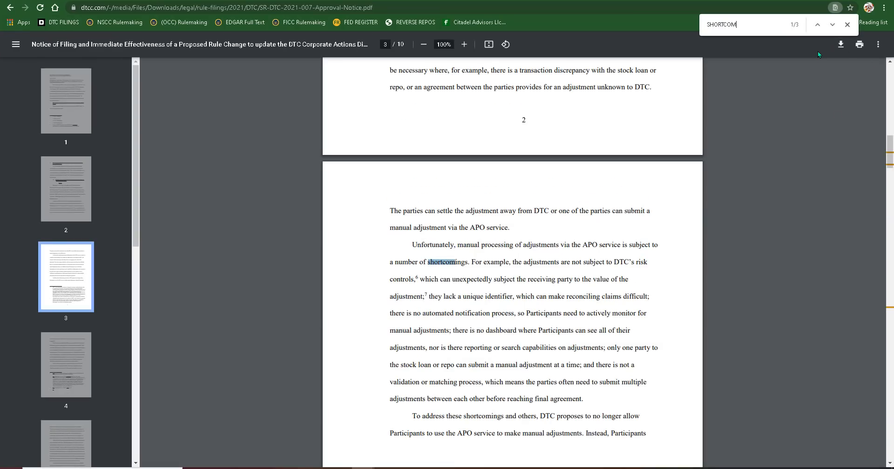
pyautogui.moveTo(749, 233)
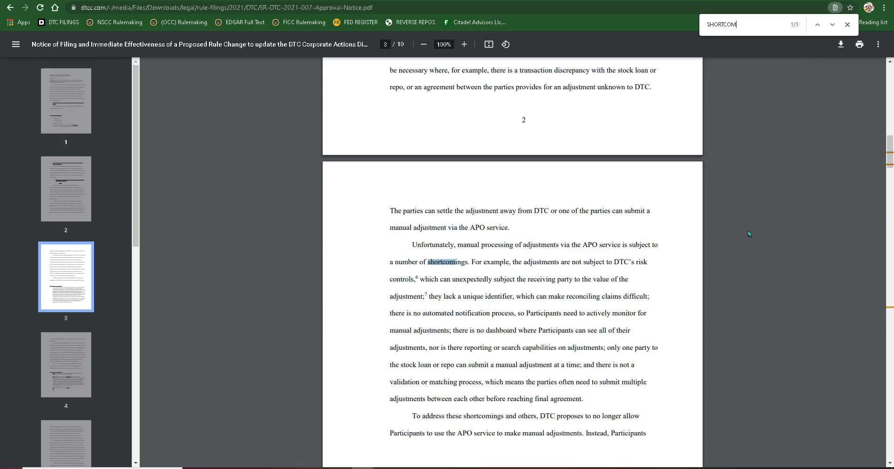
pyautogui.moveTo(632, 364)
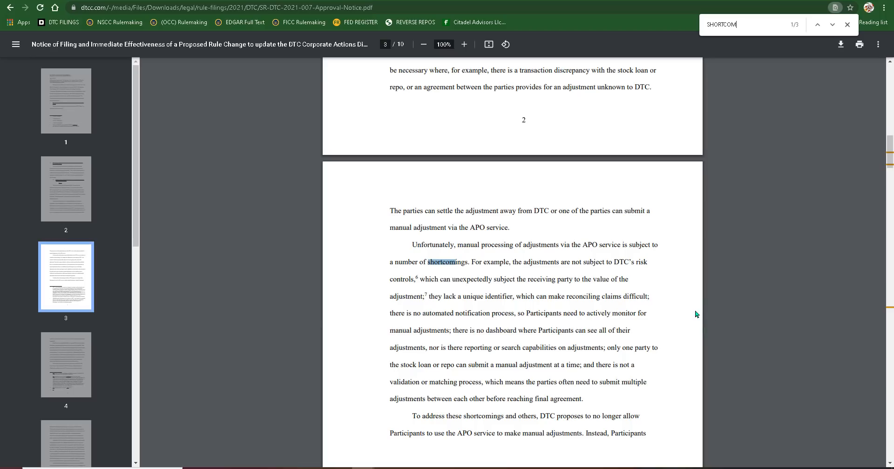
pyautogui.moveTo(676, 302)
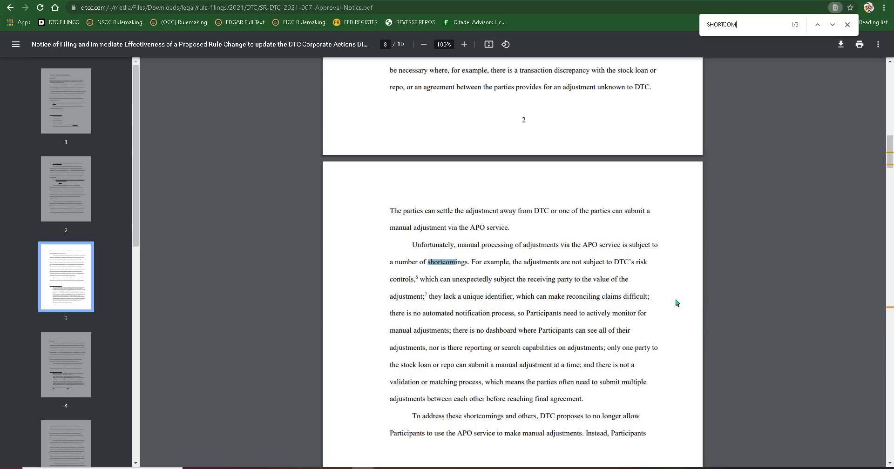
pyautogui.moveTo(701, 286)
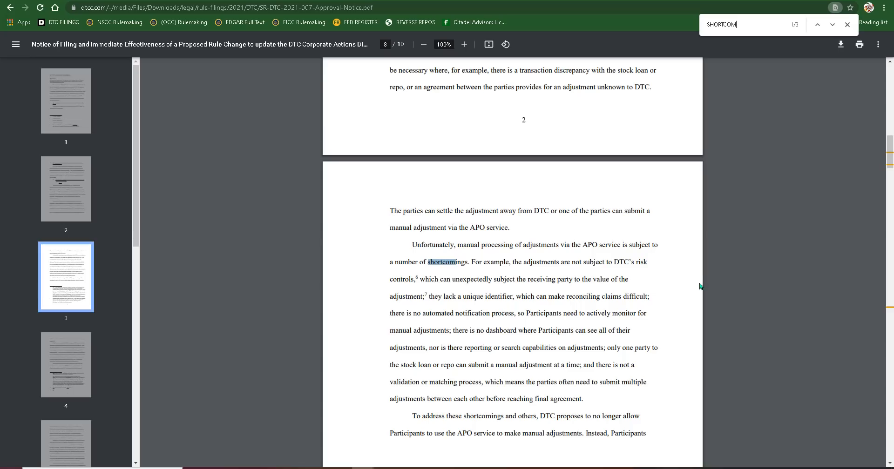
pyautogui.moveTo(694, 288)
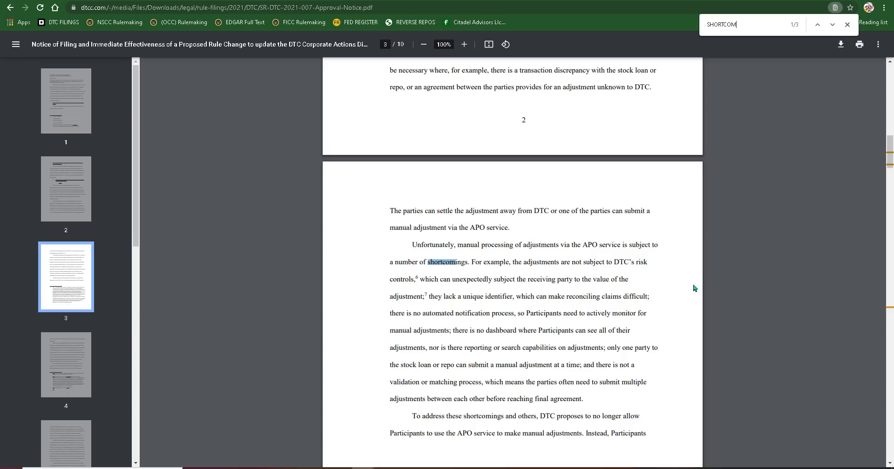
pyautogui.moveTo(718, 281)
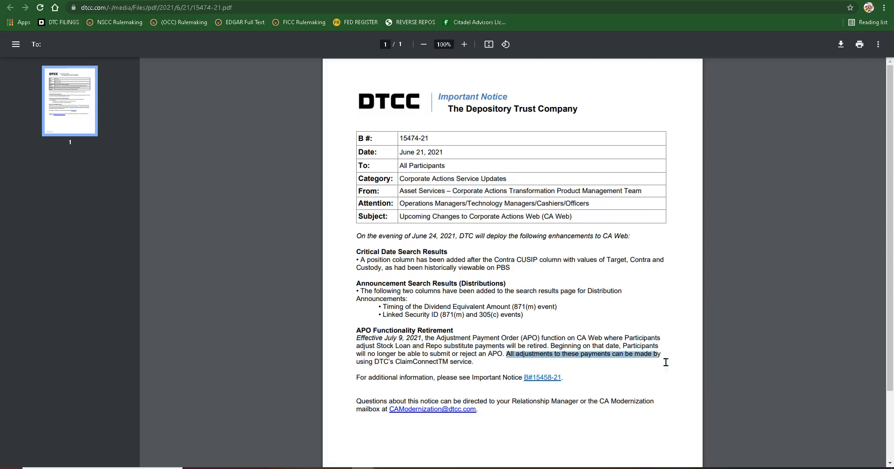
# - Select 'All adjustments to these payments can be made by using DTC's ClaimConnect service.'
pyautogui.moveTo(661, 353); pyautogui.dragTo(473, 362)
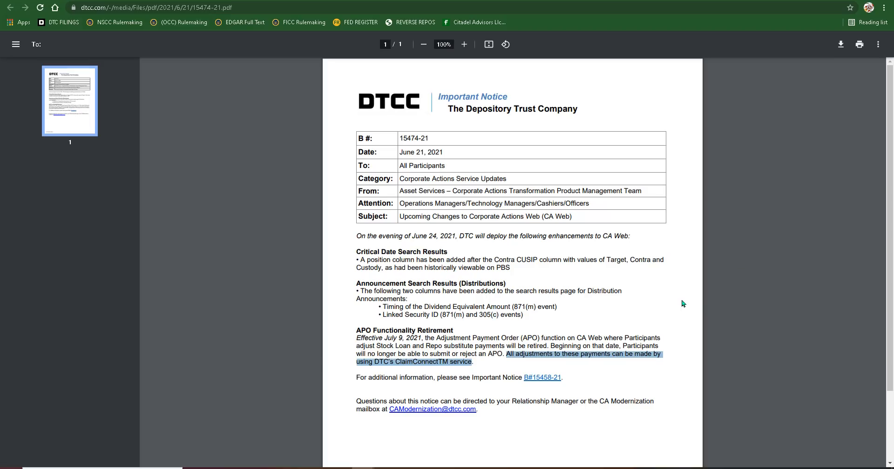
pyautogui.moveTo(661, 304)
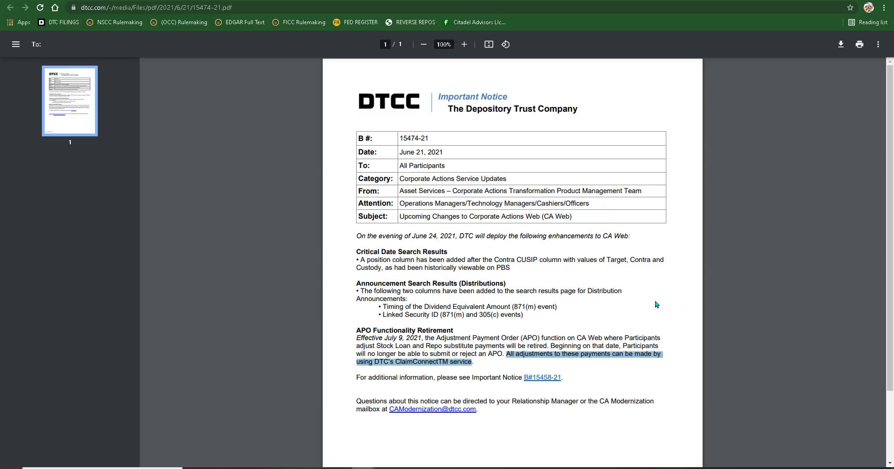
pyautogui.moveTo(655, 303)
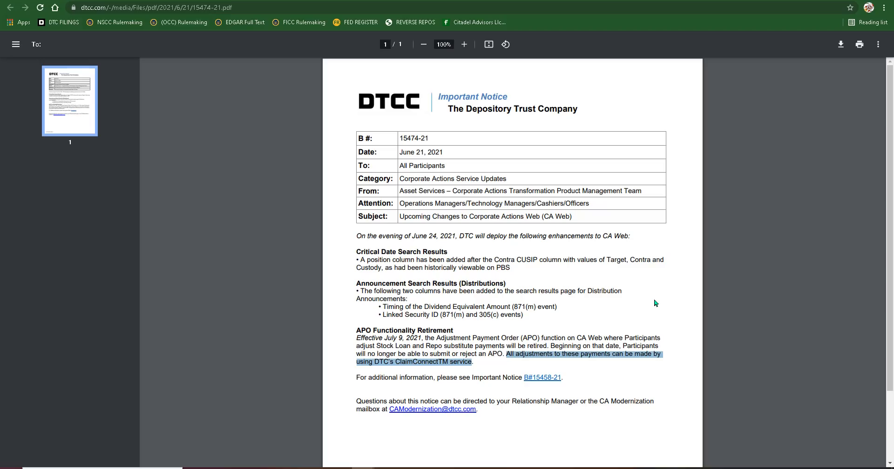
# - Clear the ClaimConnect sentence selection and select the 'APO Functionality Retirement' heading instead
pyautogui.click(476, 358)
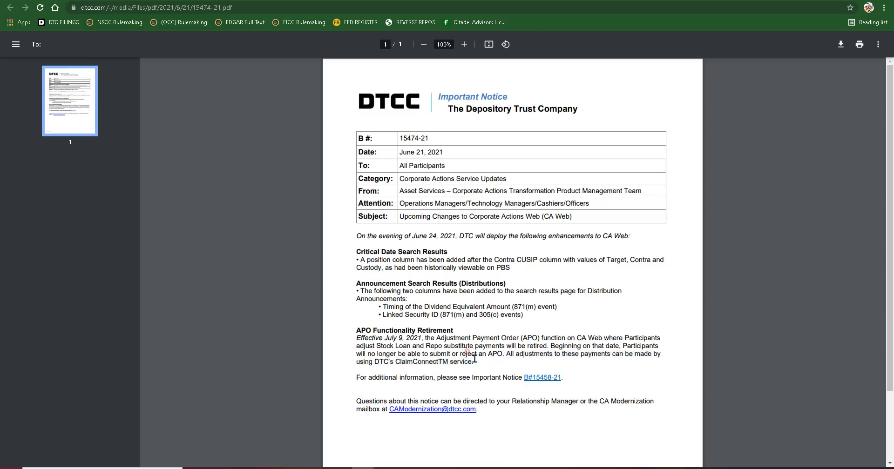
pyautogui.moveTo(477, 416)
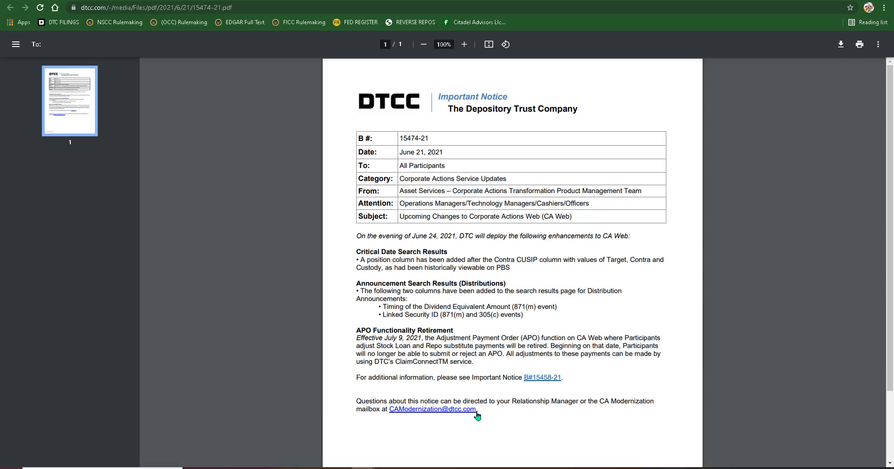
pyautogui.moveTo(422, 287)
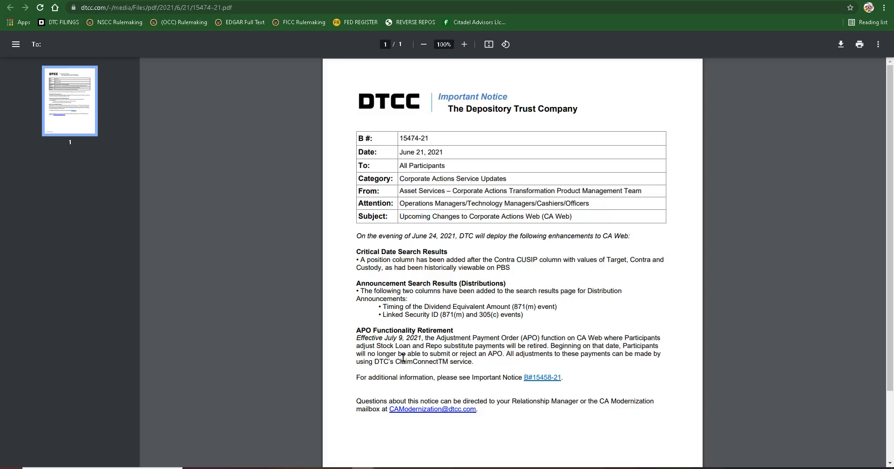
pyautogui.moveTo(384, 318)
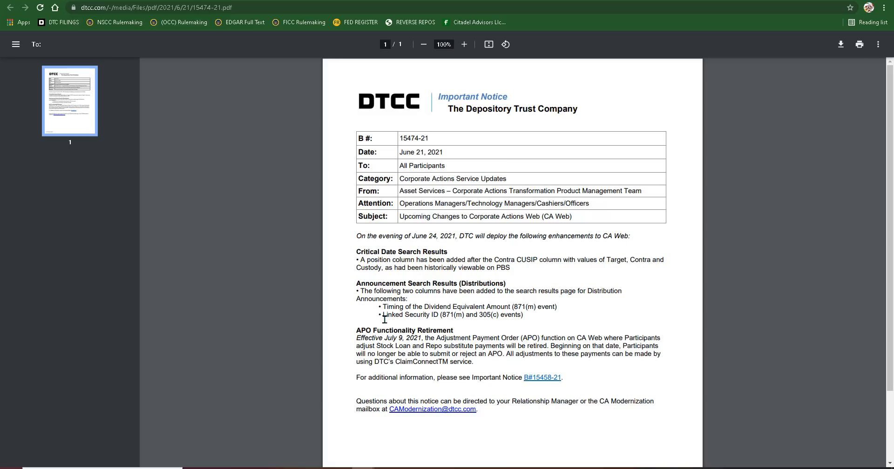
pyautogui.moveTo(355, 330); pyautogui.dragTo(406, 342)
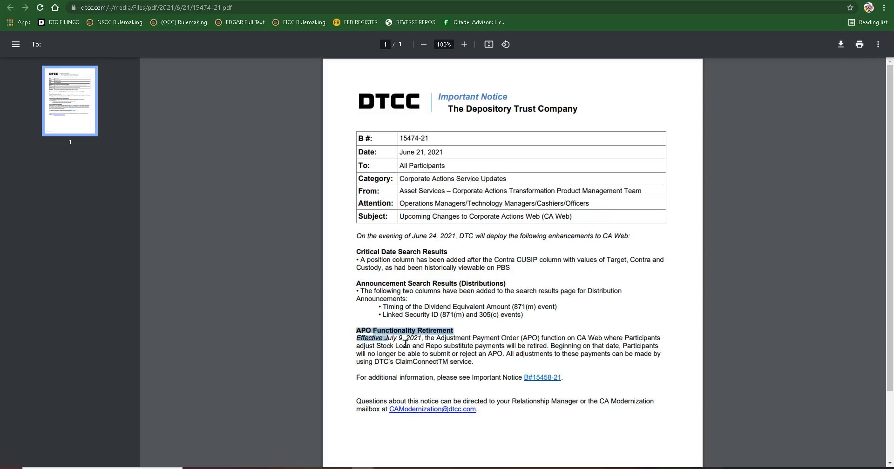